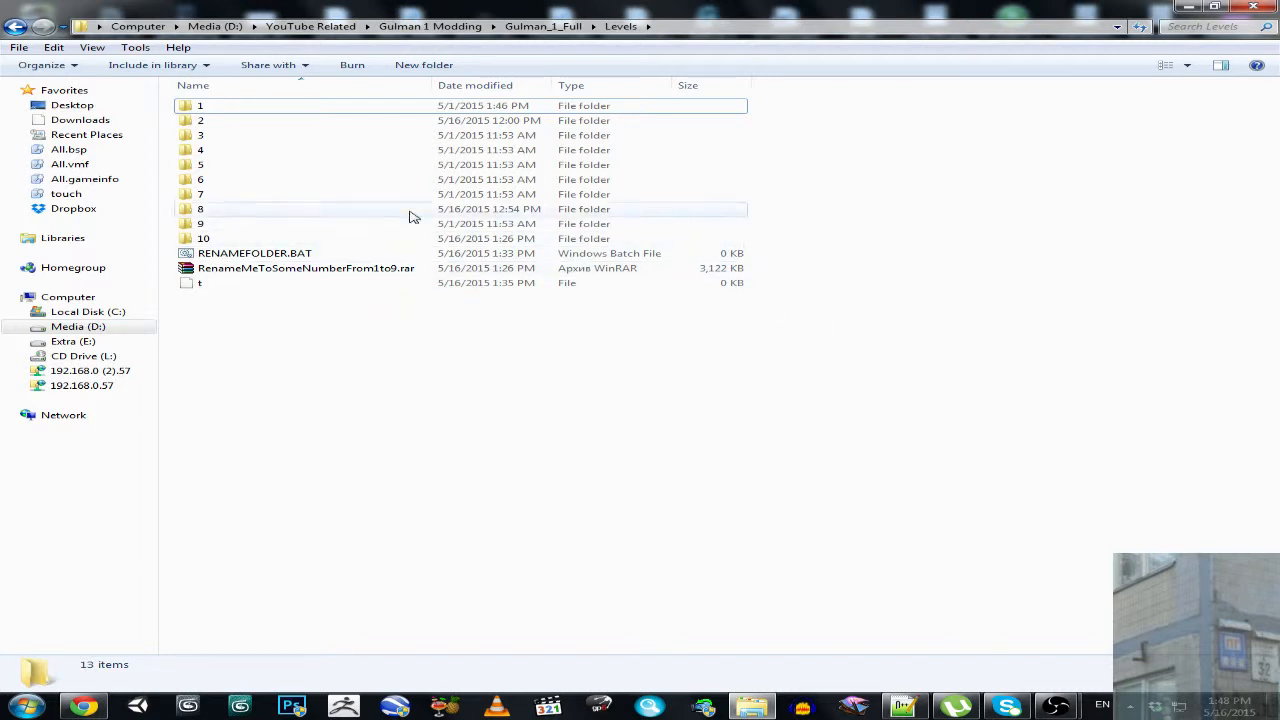
# Select folder 5 in the Levels listing and dismiss the resulting Visual C++ runtime error
pyautogui.click(200, 164)
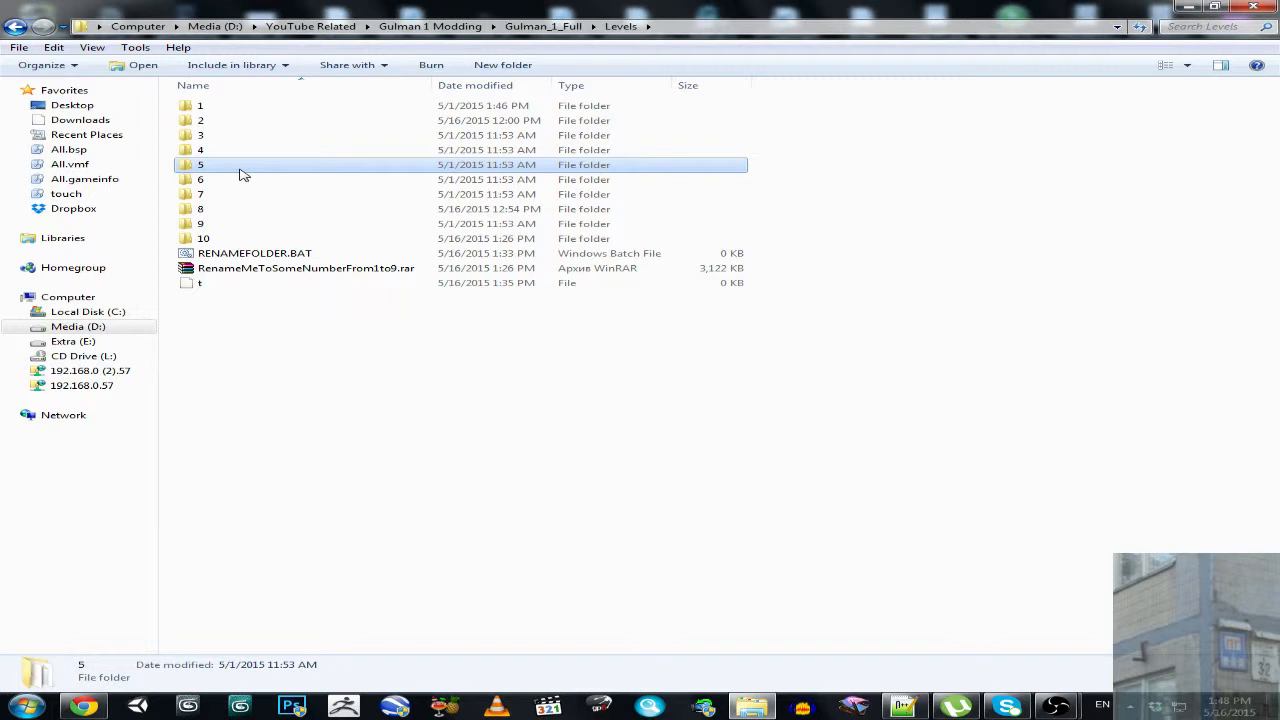
pyautogui.moveTo(228, 172)
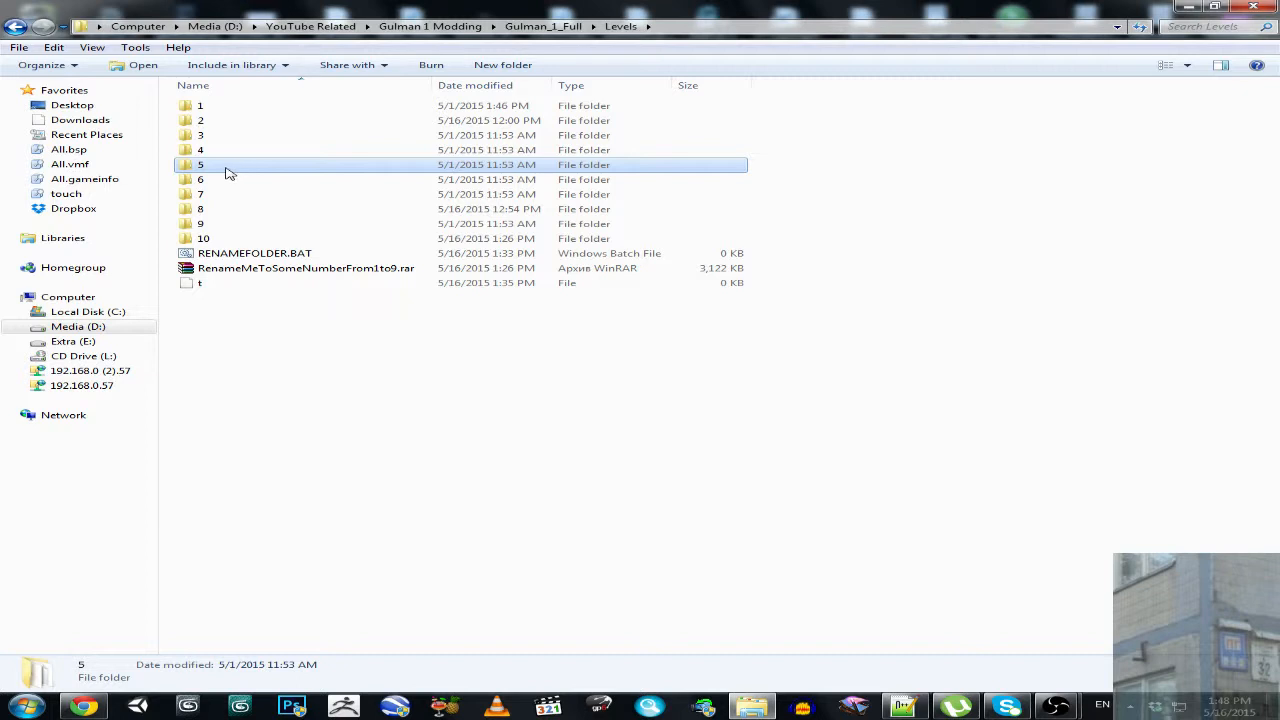
pyautogui.moveTo(218, 176)
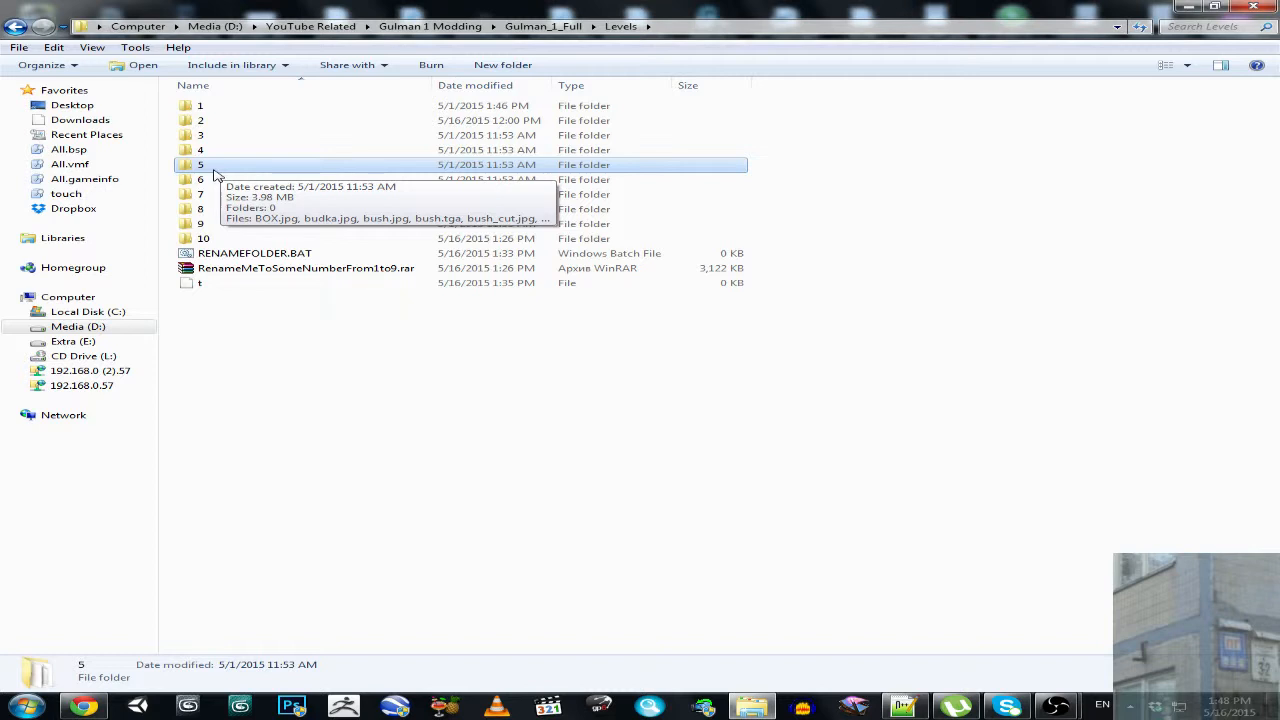
pyautogui.moveTo(212, 180)
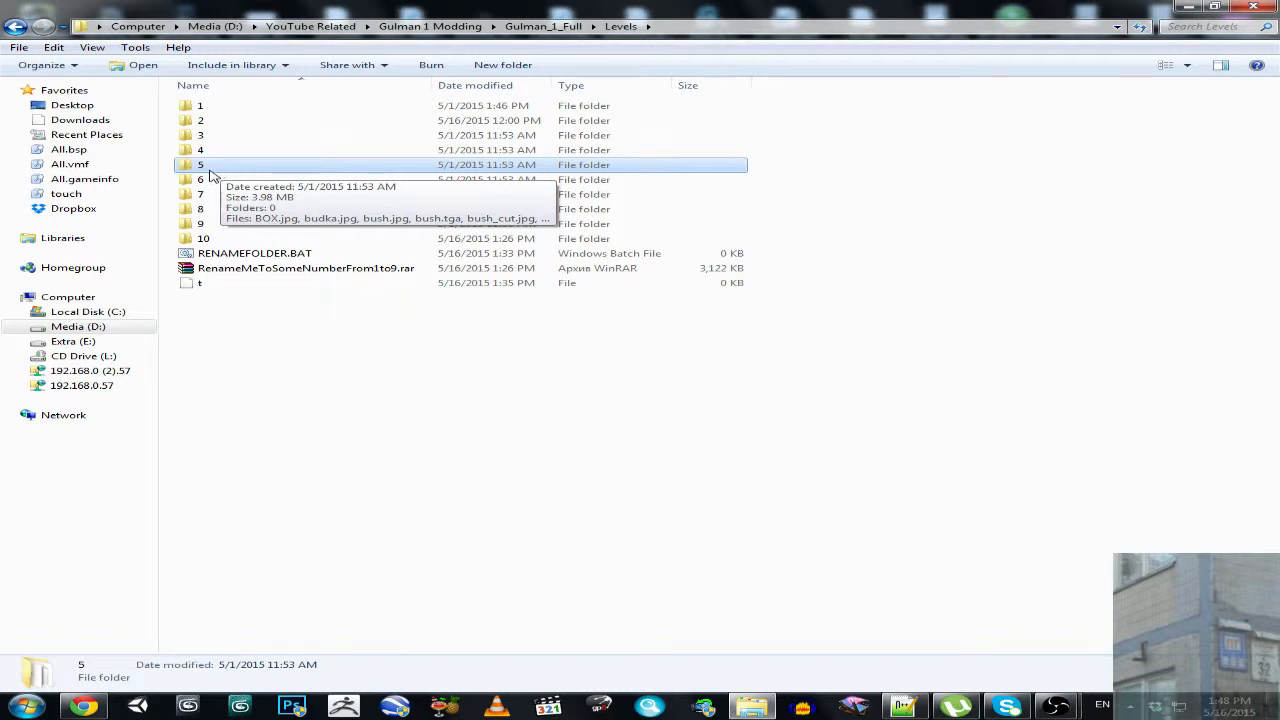
pyautogui.moveTo(198, 176)
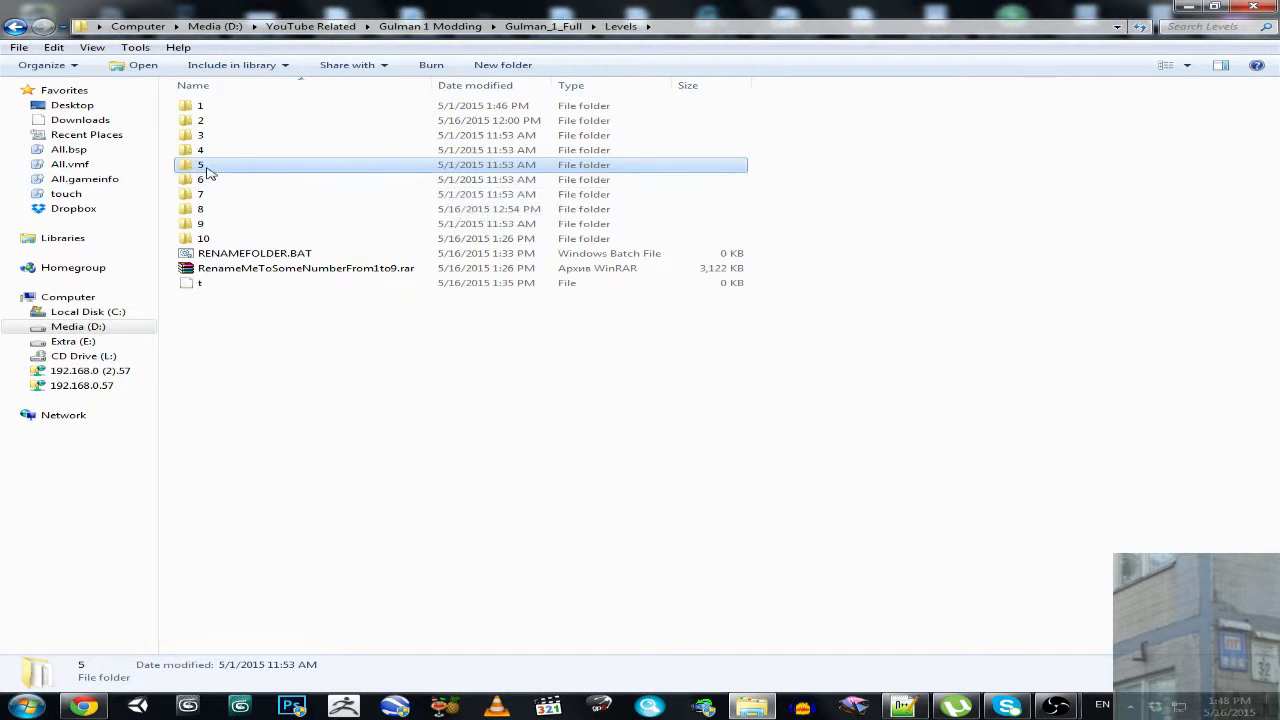
pyautogui.moveTo(212, 168)
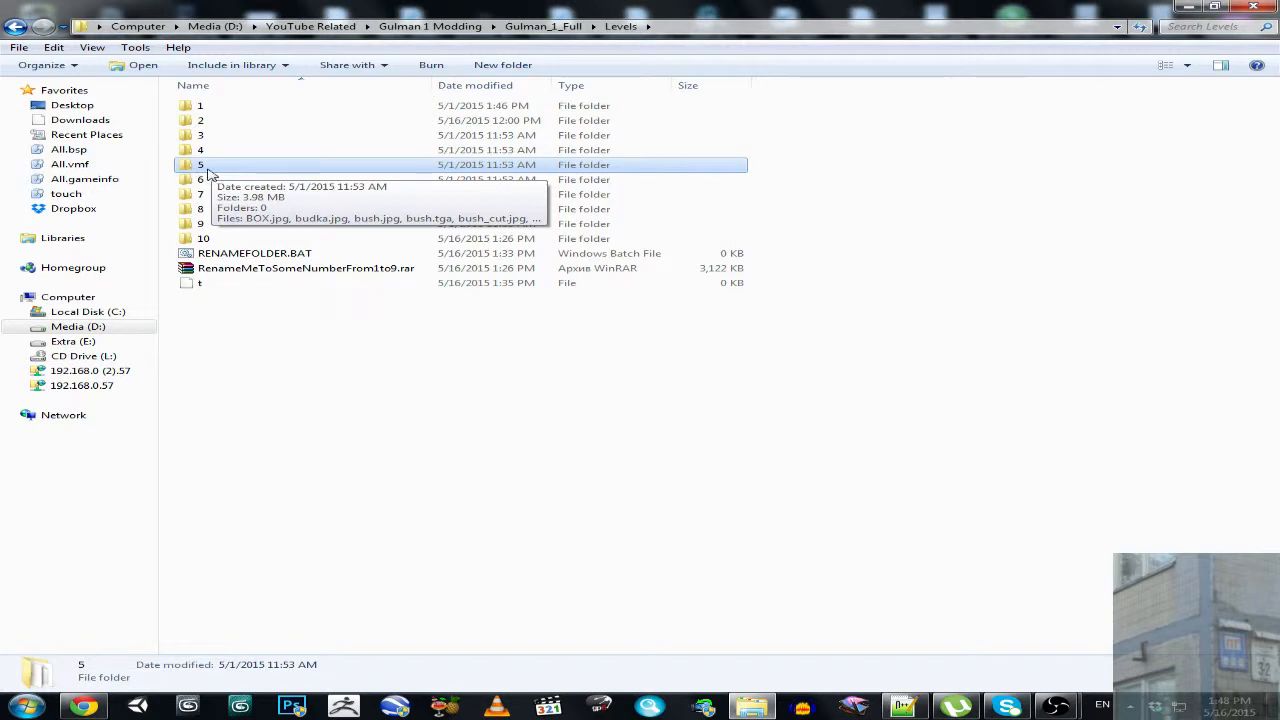
pyautogui.moveTo(200, 176)
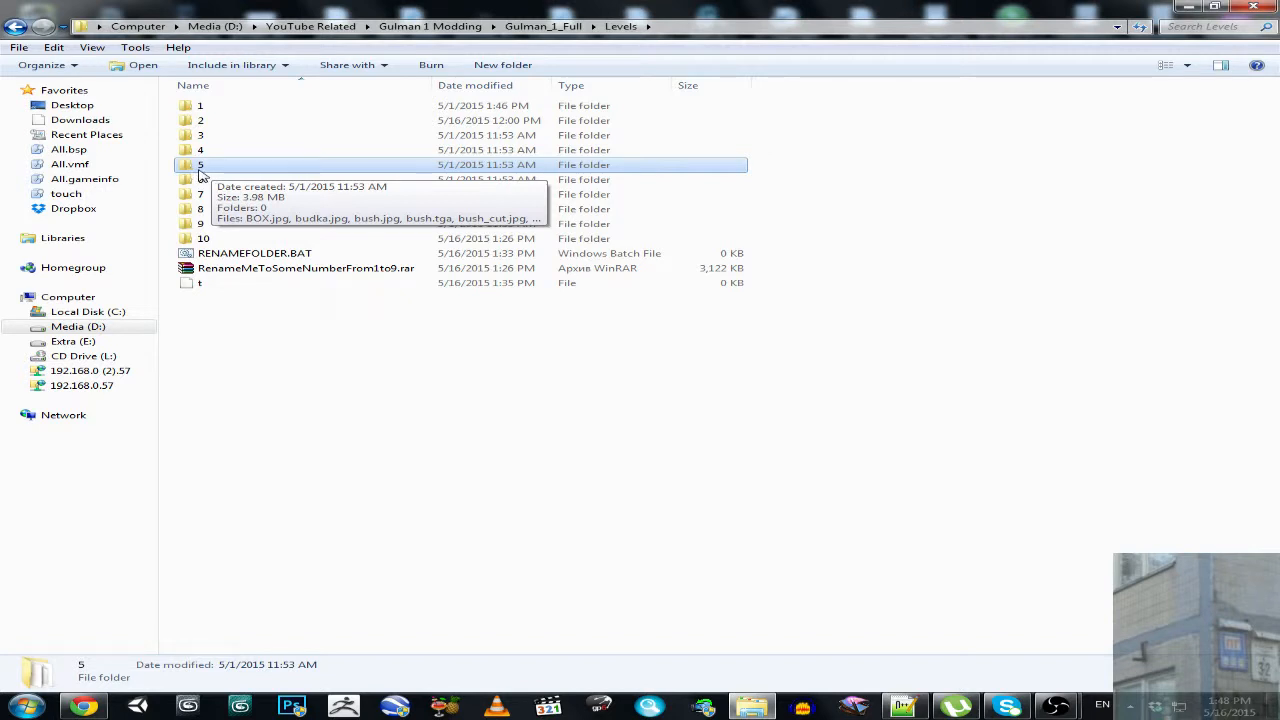
pyautogui.moveTo(222, 170)
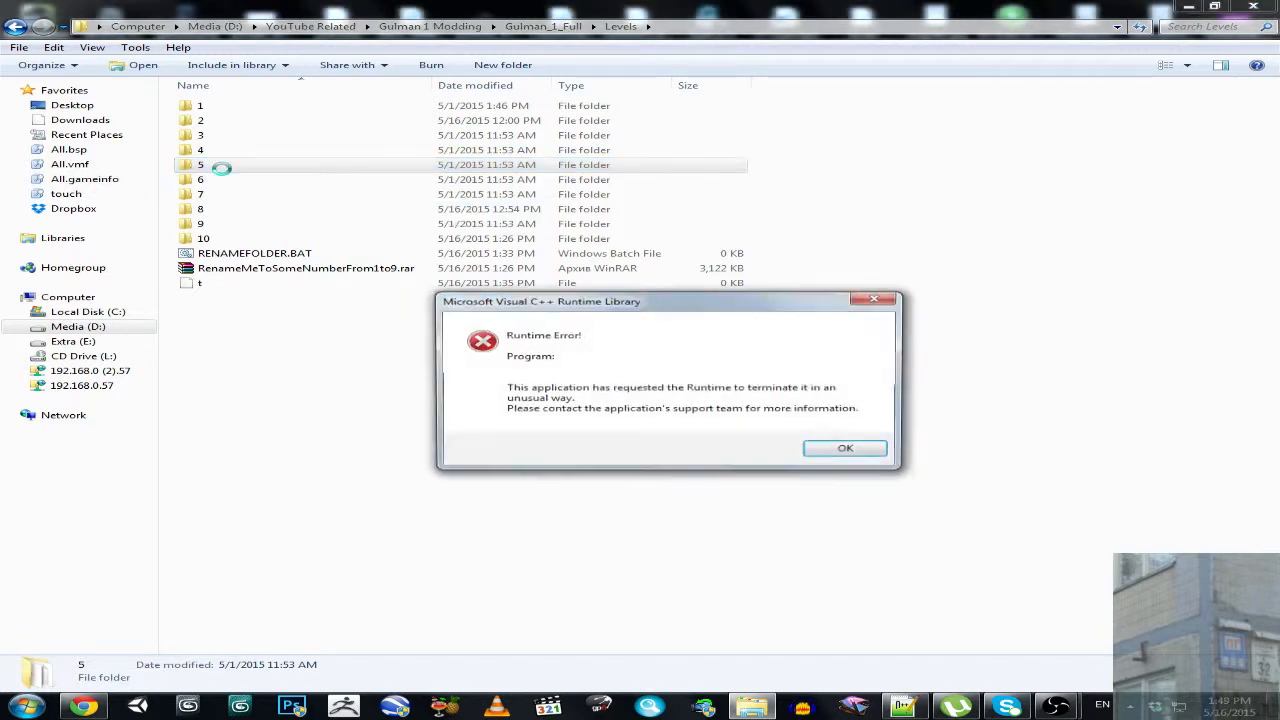
pyautogui.moveTo(546, 336)
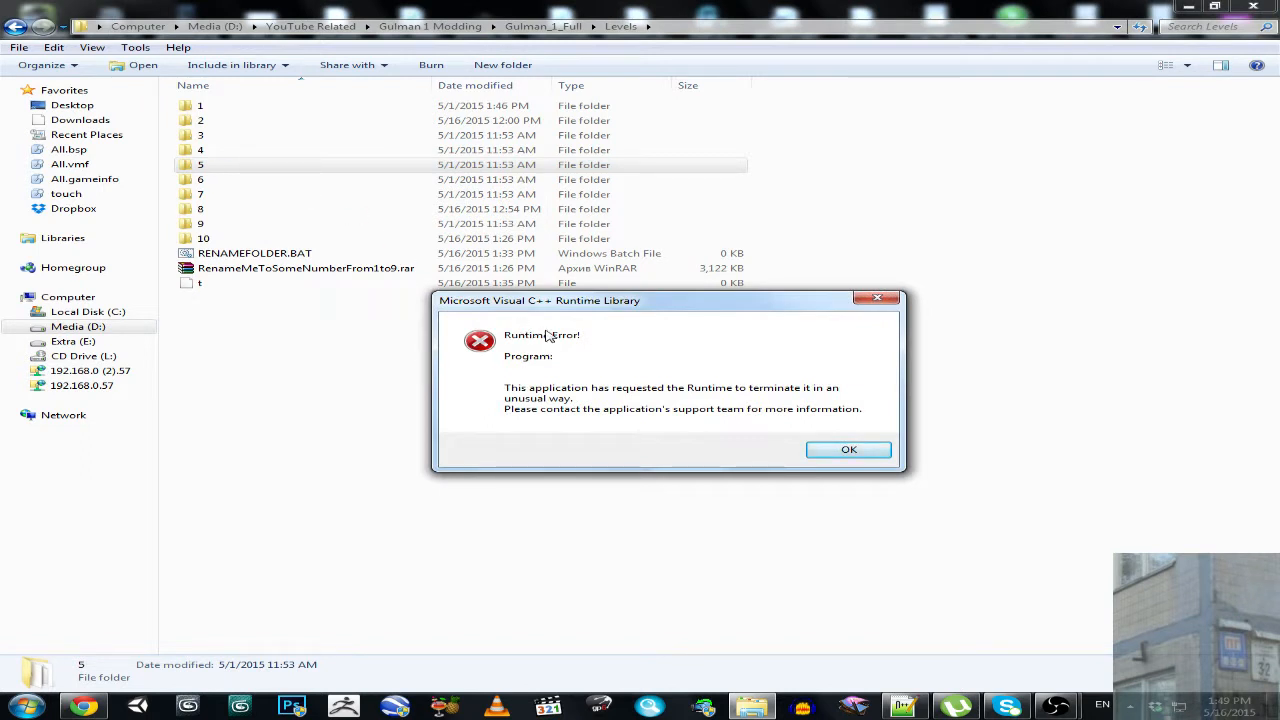
pyautogui.moveTo(612, 330)
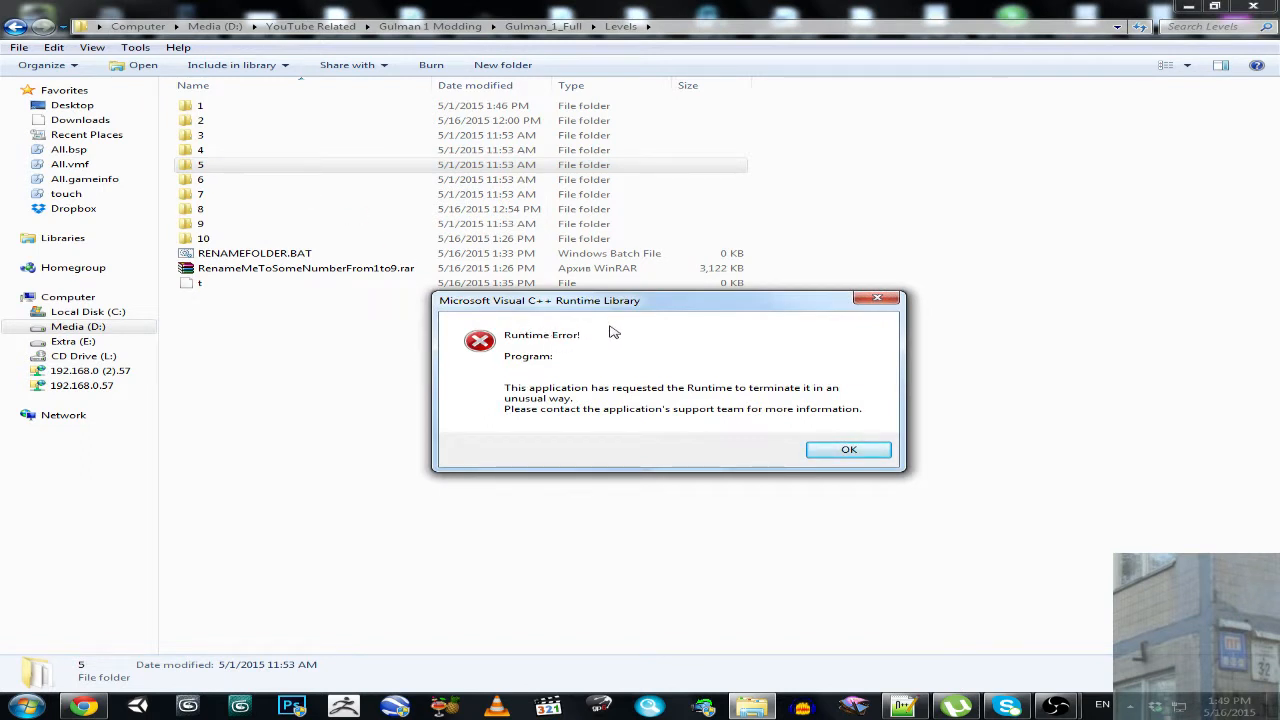
pyautogui.moveTo(620, 344)
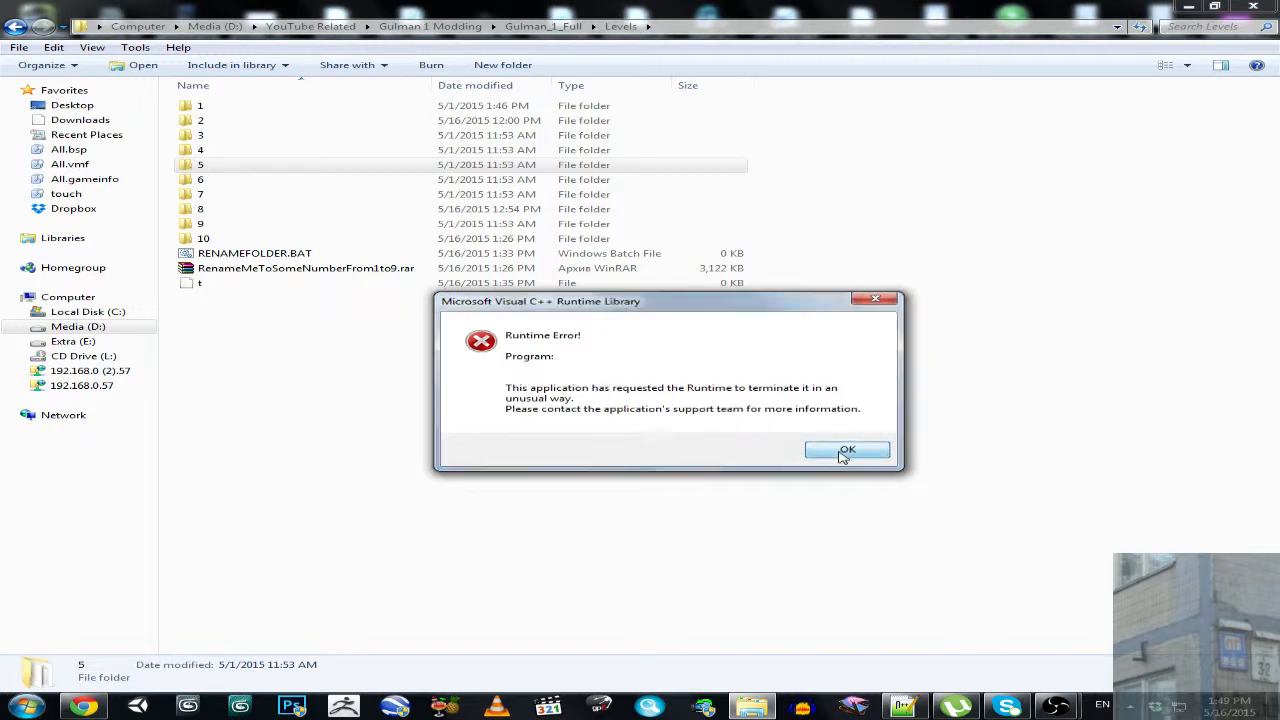
pyautogui.click(848, 450)
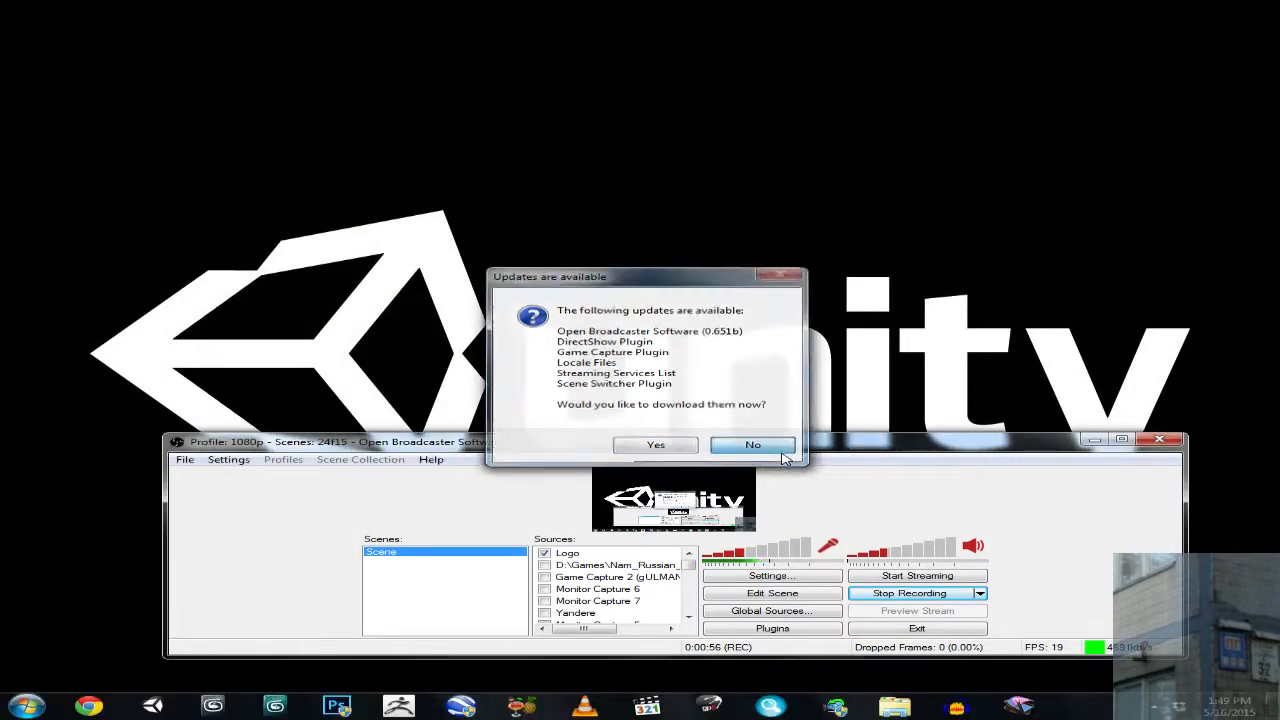
# Decline the OBS updates and launch WinMount from the Start menu by searching 'winm'
pyautogui.click(752, 444)
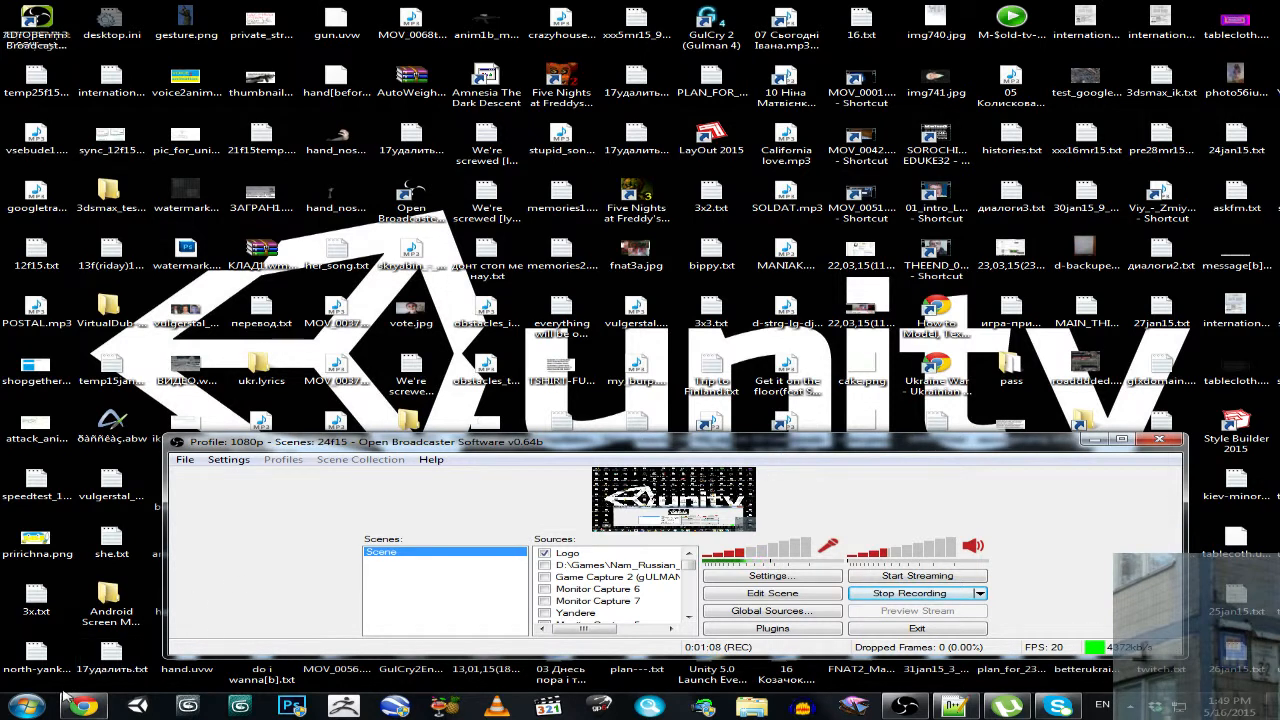
pyautogui.click(40, 702)
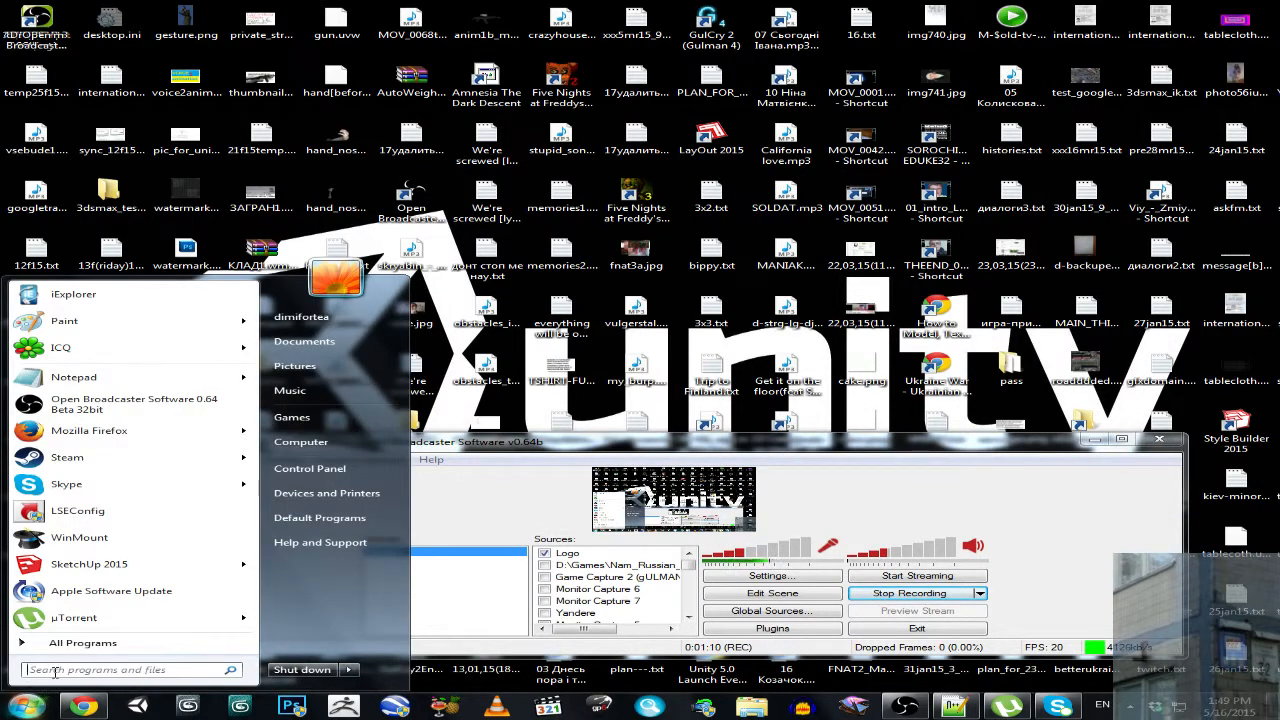
pyautogui.write('winm')
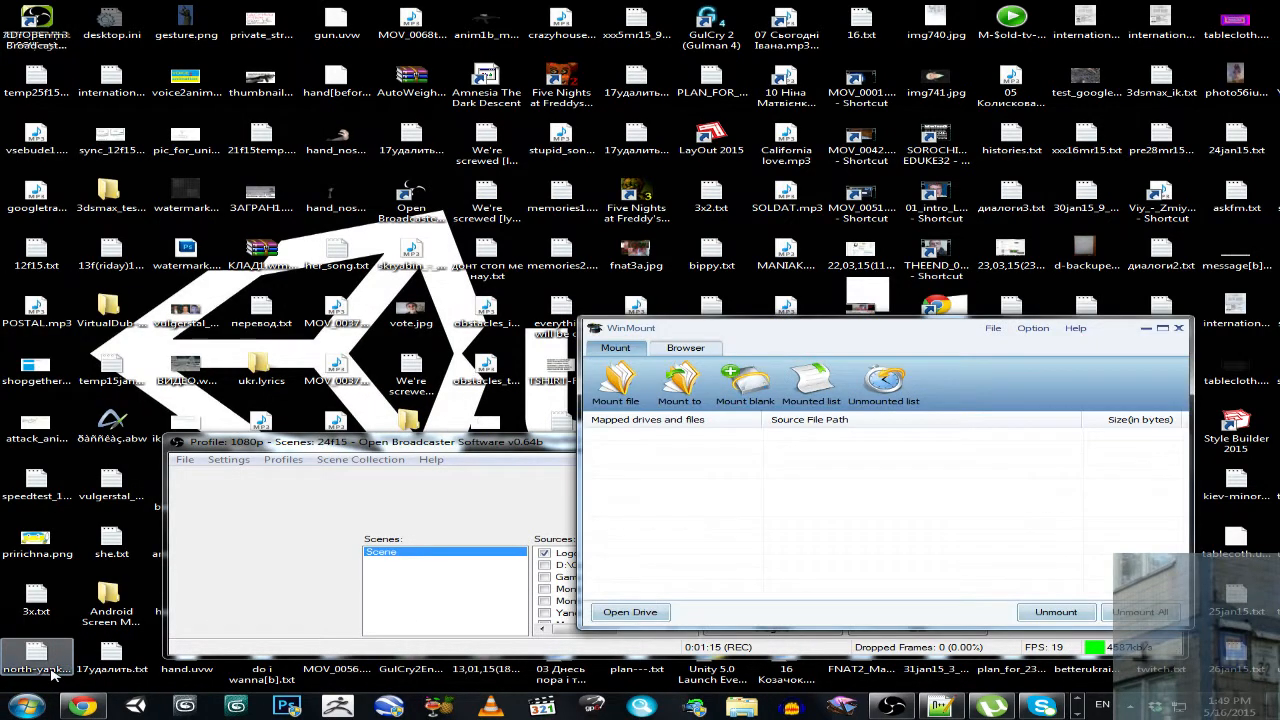
# Disable 'Integrate WinMount into shell' in WinMount's Options and close WinMount
pyautogui.click(1032, 328)
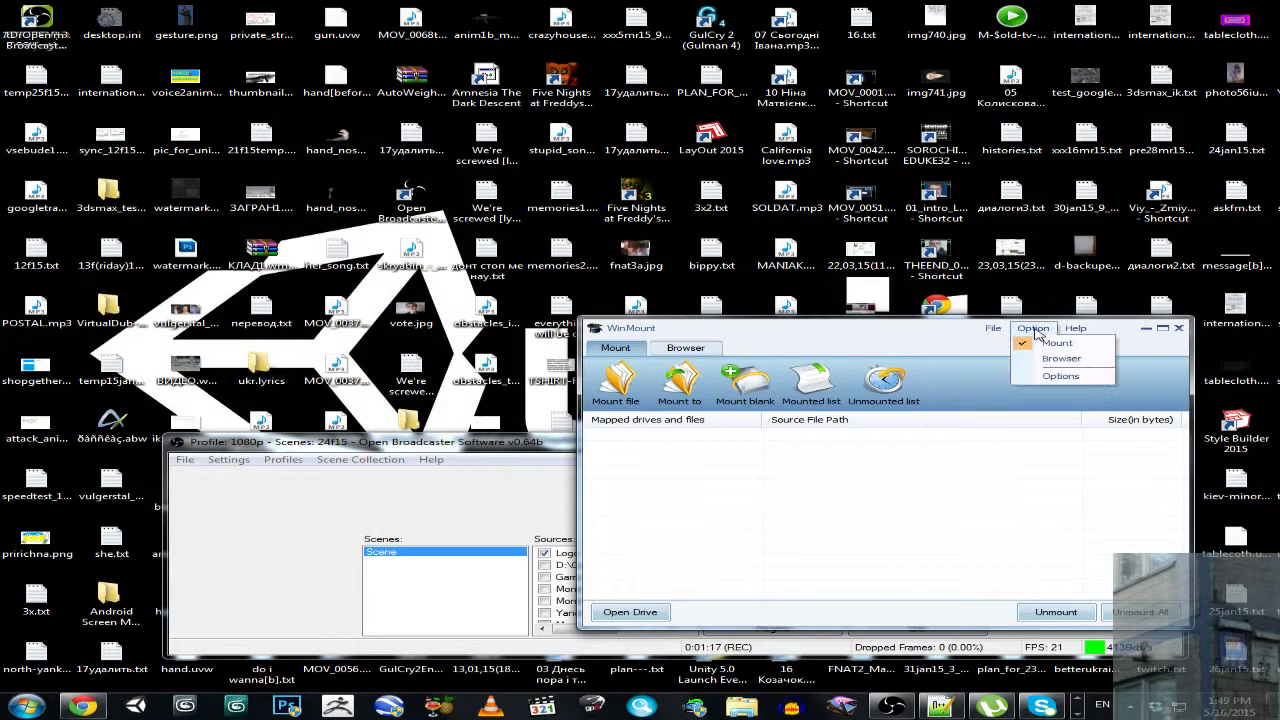
pyautogui.click(1060, 376)
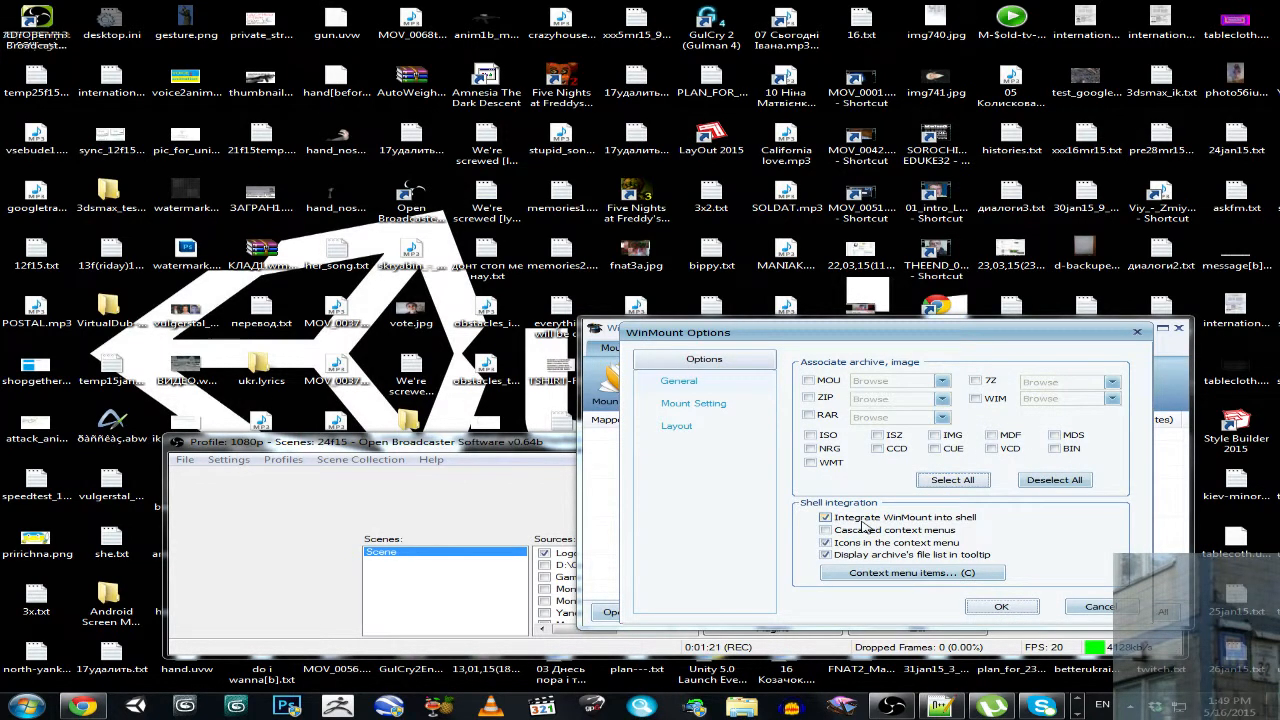
pyautogui.click(824, 516)
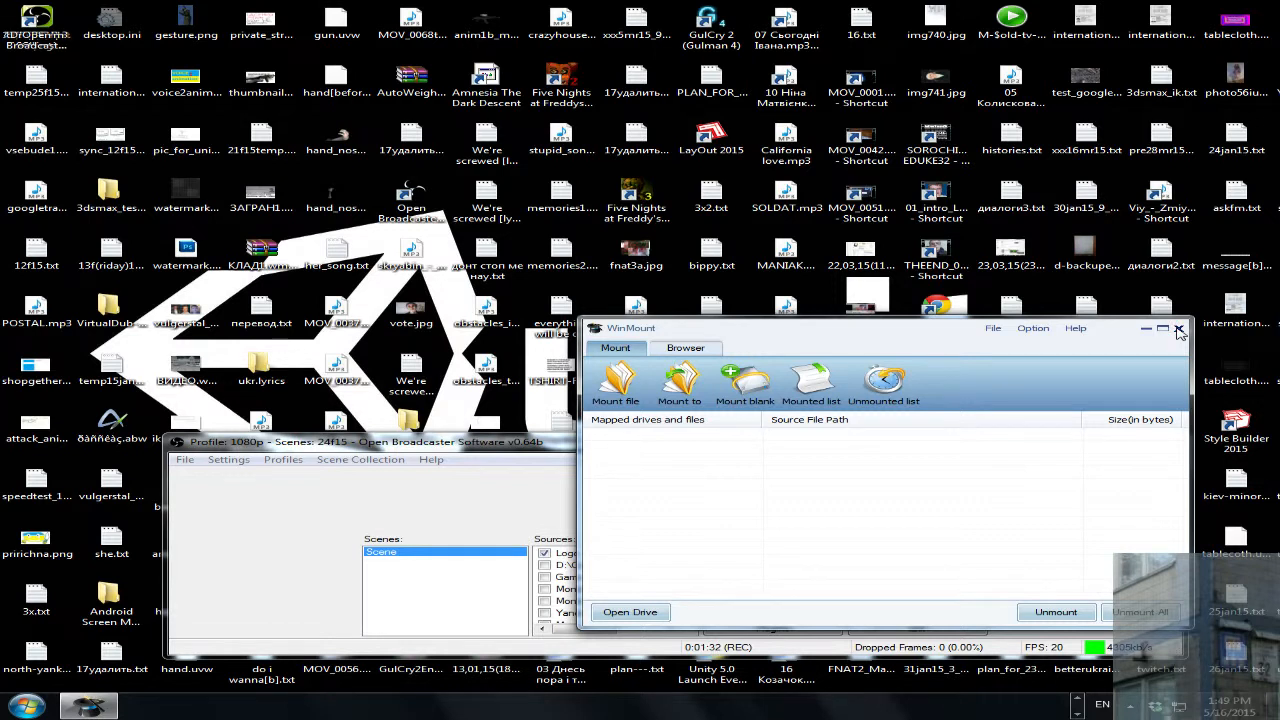
pyautogui.click(1178, 328)
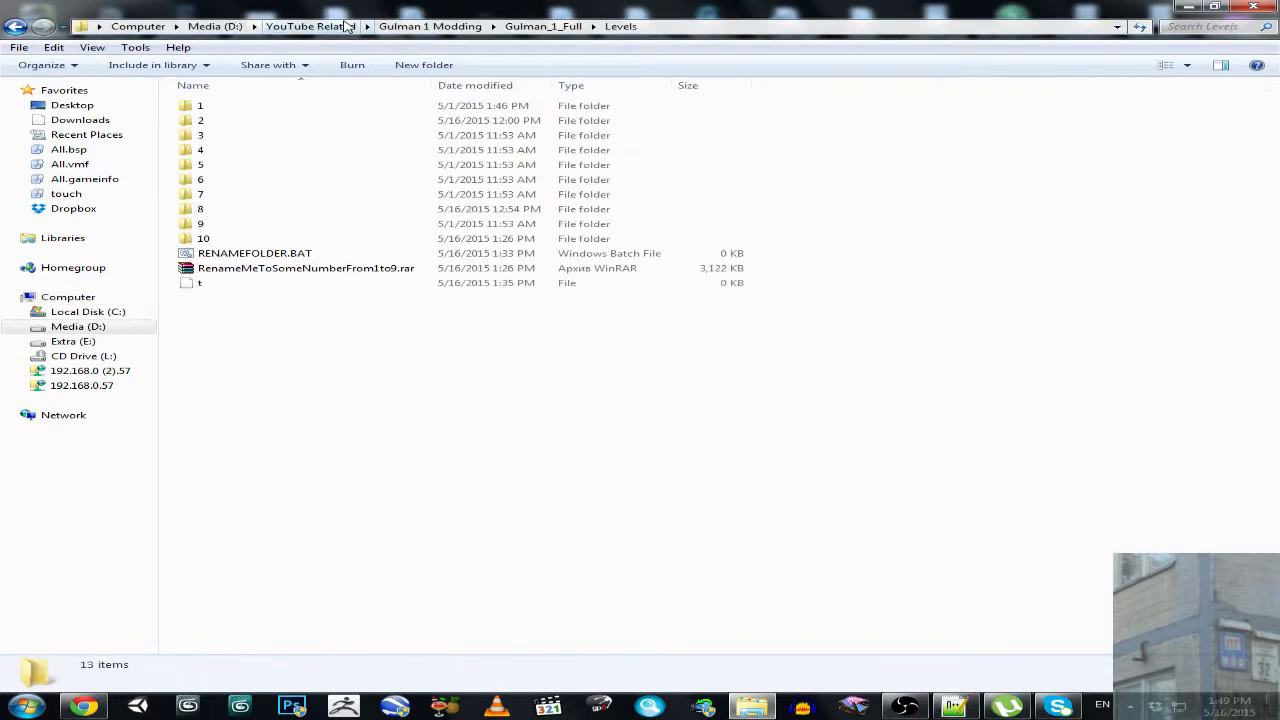
pyautogui.moveTo(688, 32)
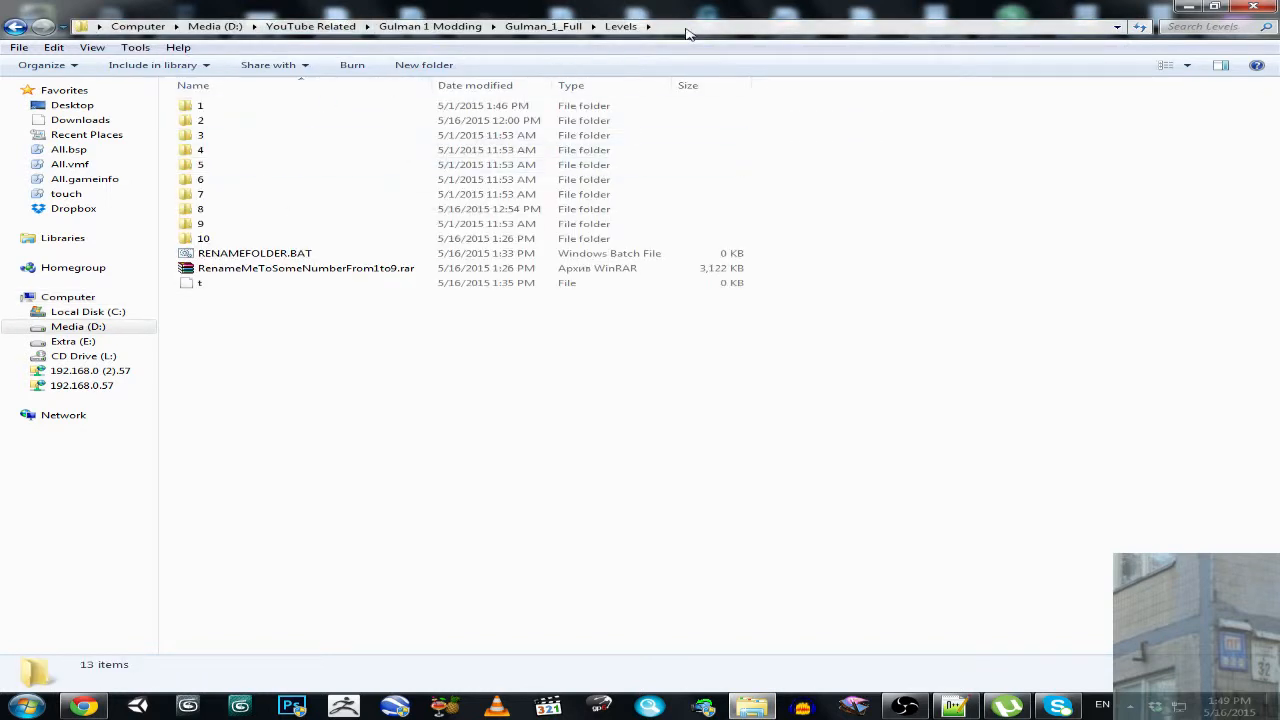
# Bring up the context menu for folder 3 in the Levels listing without a runtime error
pyautogui.click(200, 136)
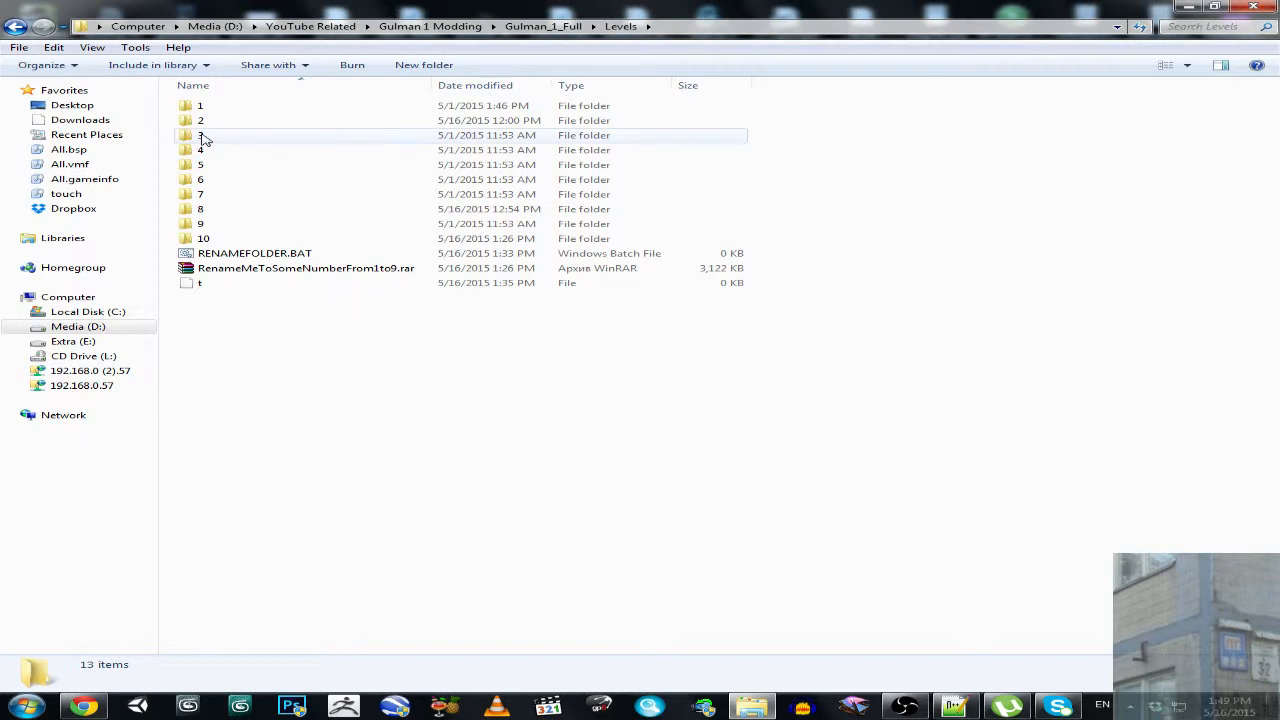
pyautogui.rightClick(204, 136)
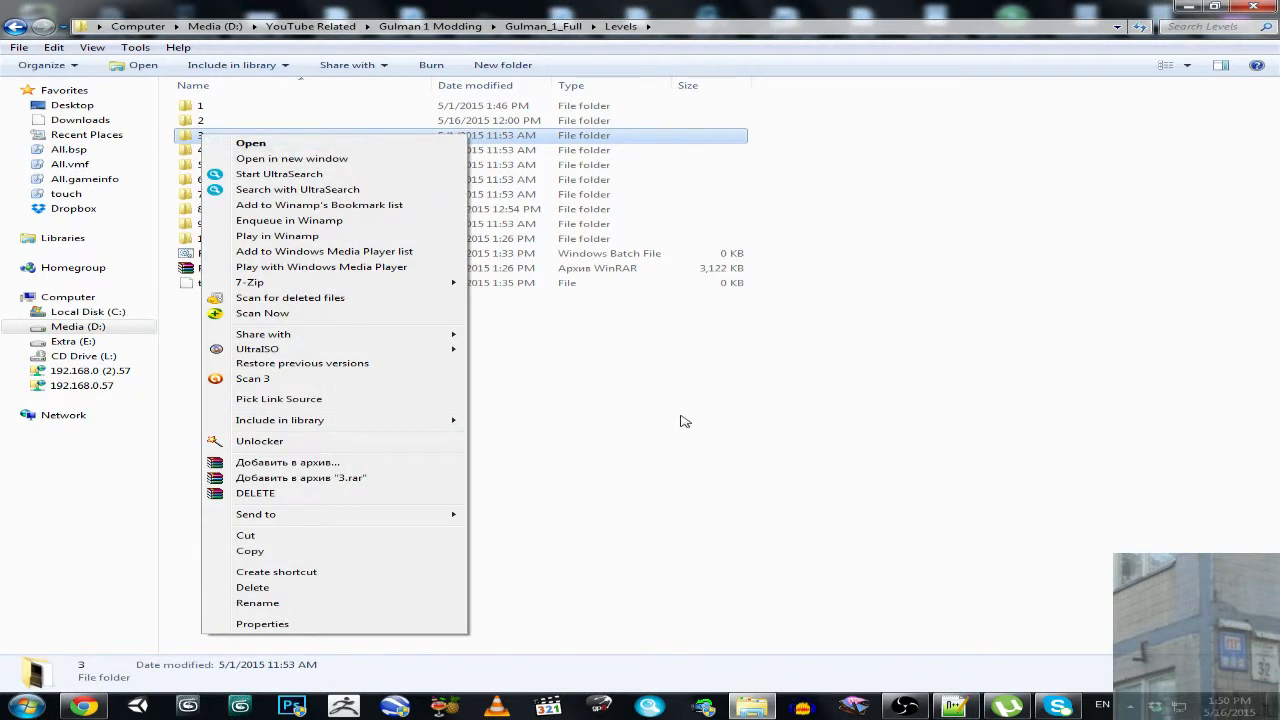
pyautogui.moveTo(728, 448)
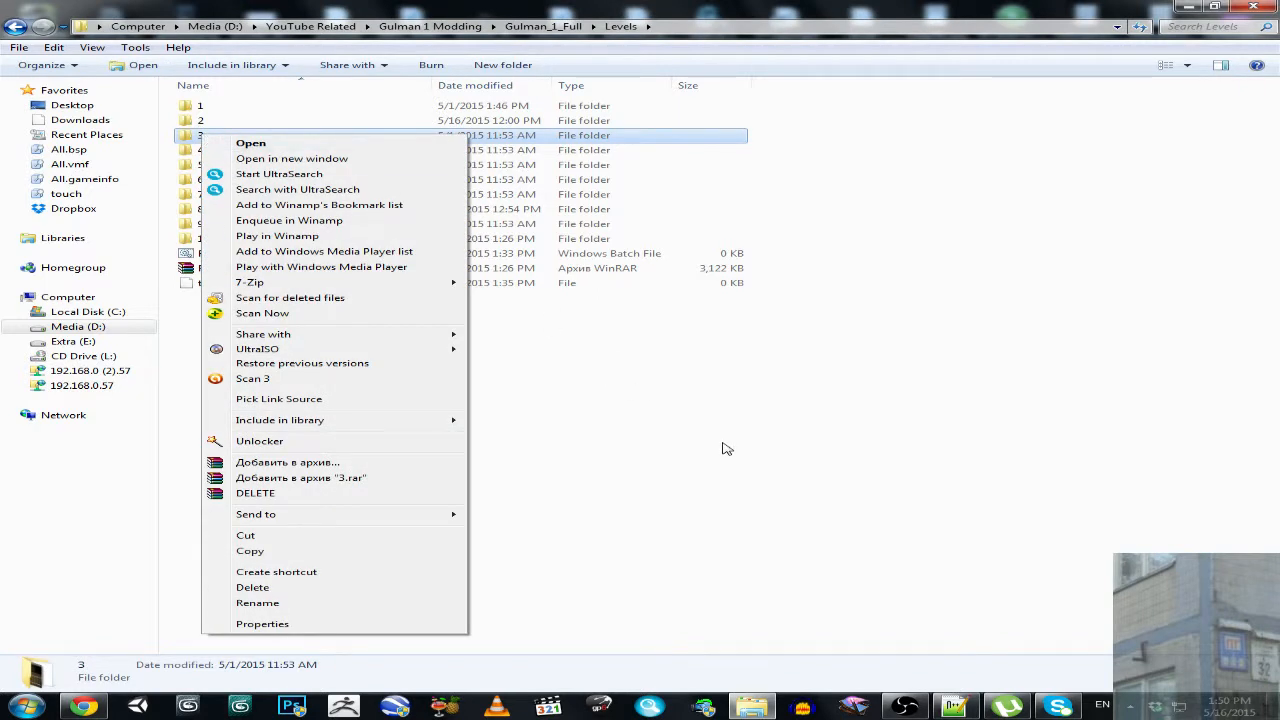